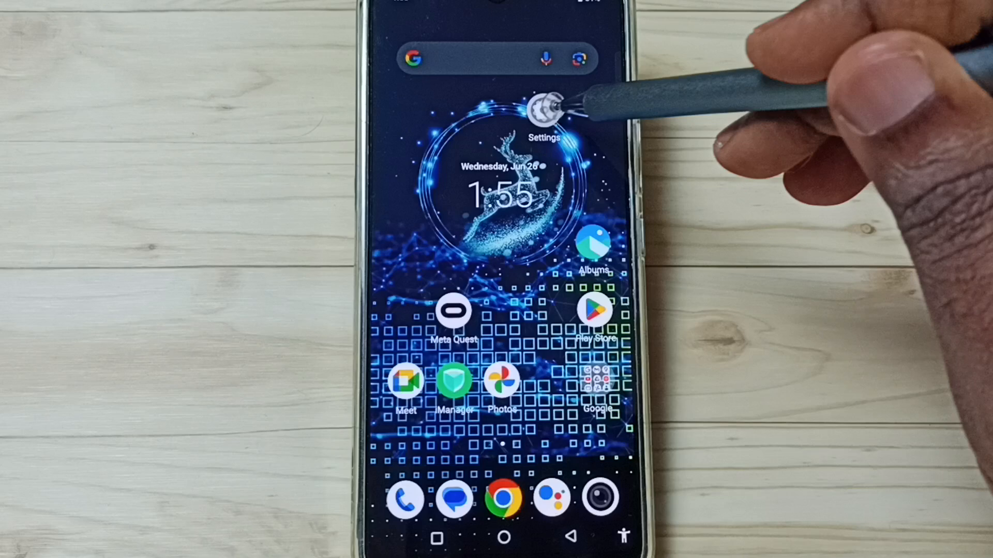
# Step: Launch Settings from the home screen and go into the System page
pyautogui.click(546, 111)
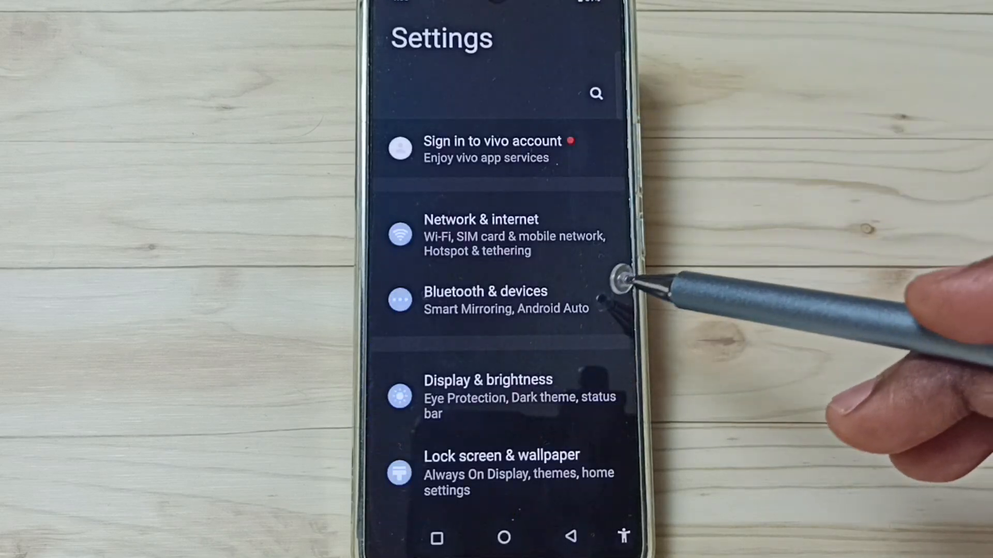
pyautogui.scroll(-3)
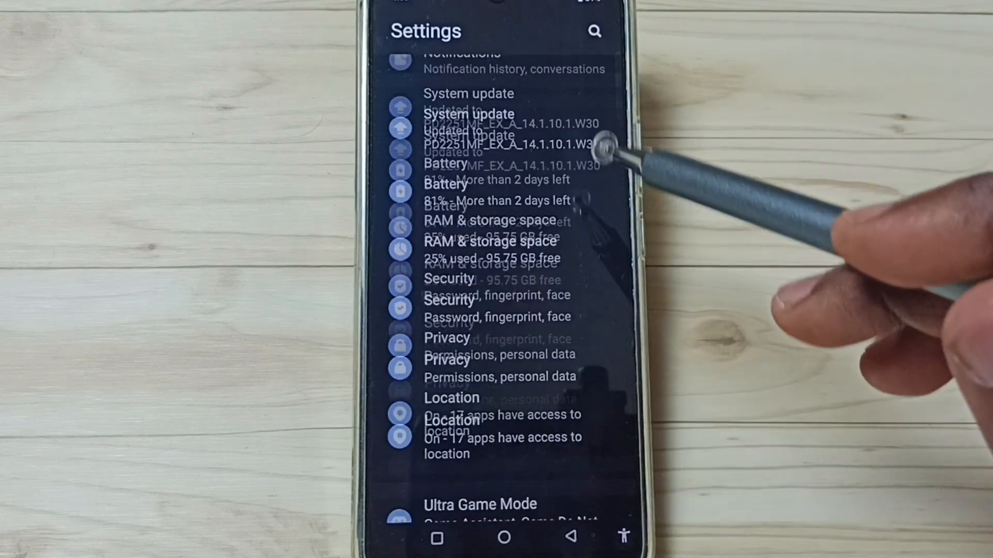
pyautogui.scroll(-3)
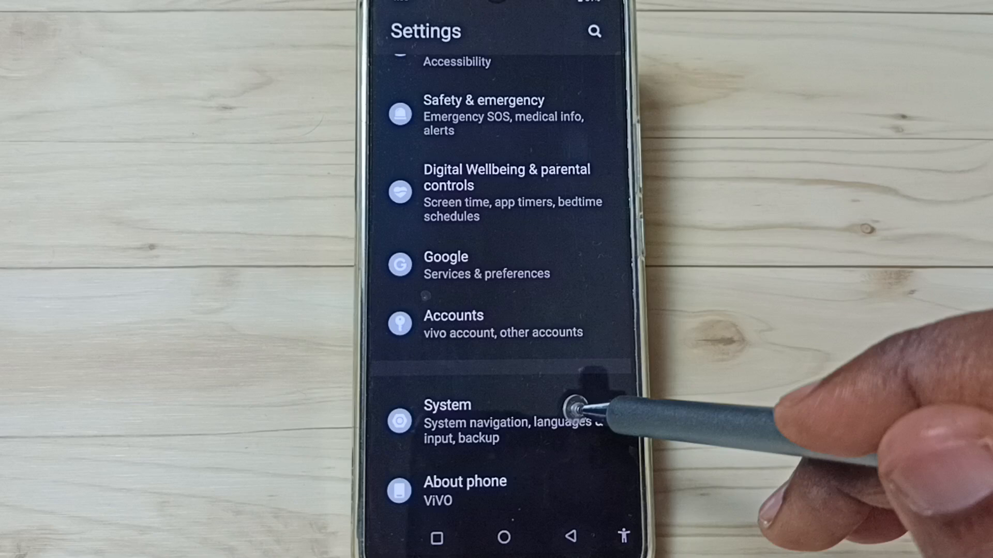
pyautogui.click(447, 420)
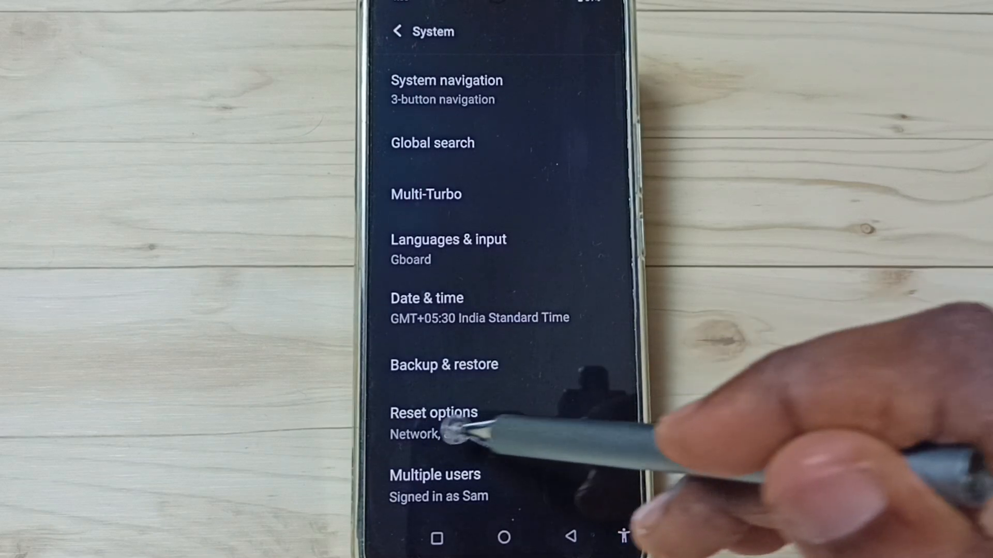
# Step: Go to Reset options and choose Reset Wi-Fi, mobile & Bluetooth
pyautogui.click(433, 413)
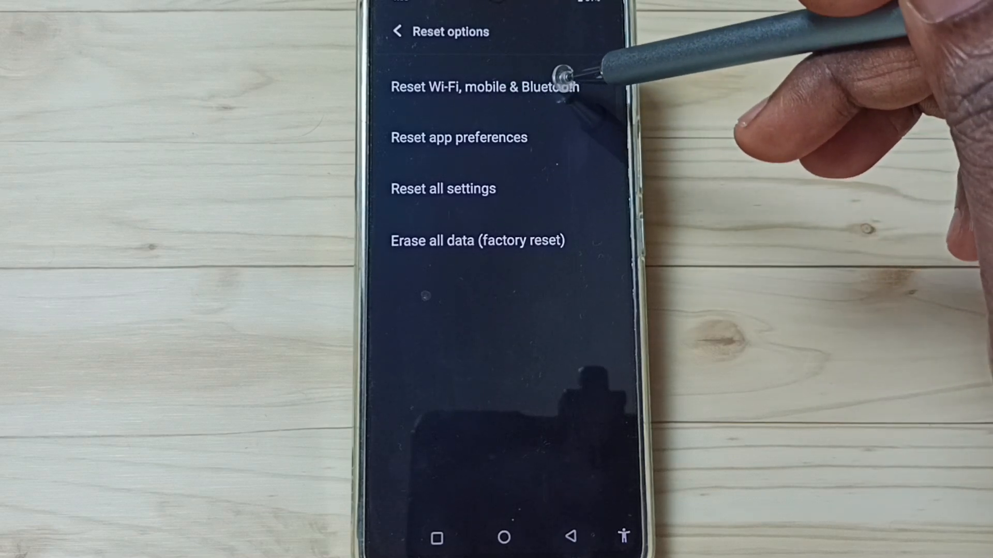
pyautogui.click(484, 87)
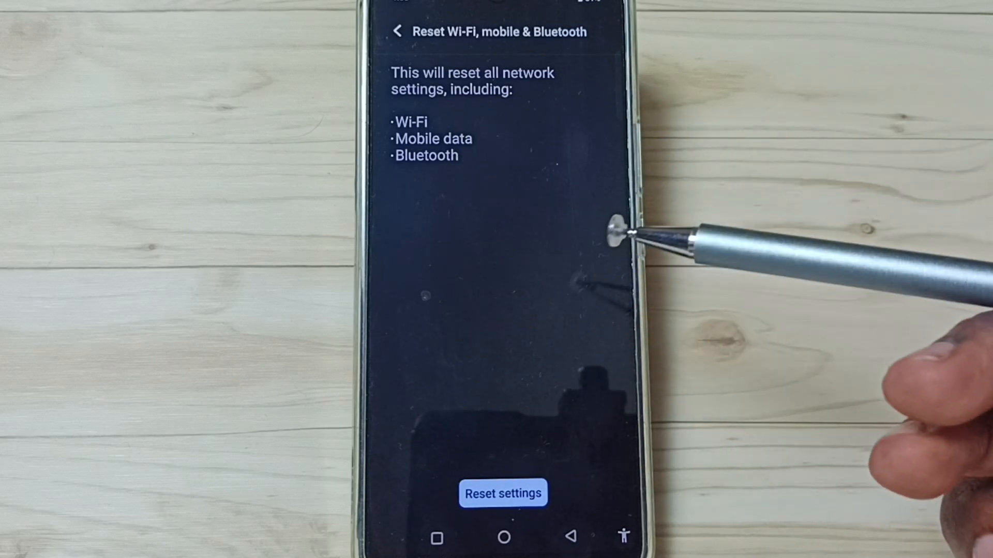
pyautogui.moveTo(519, 291)
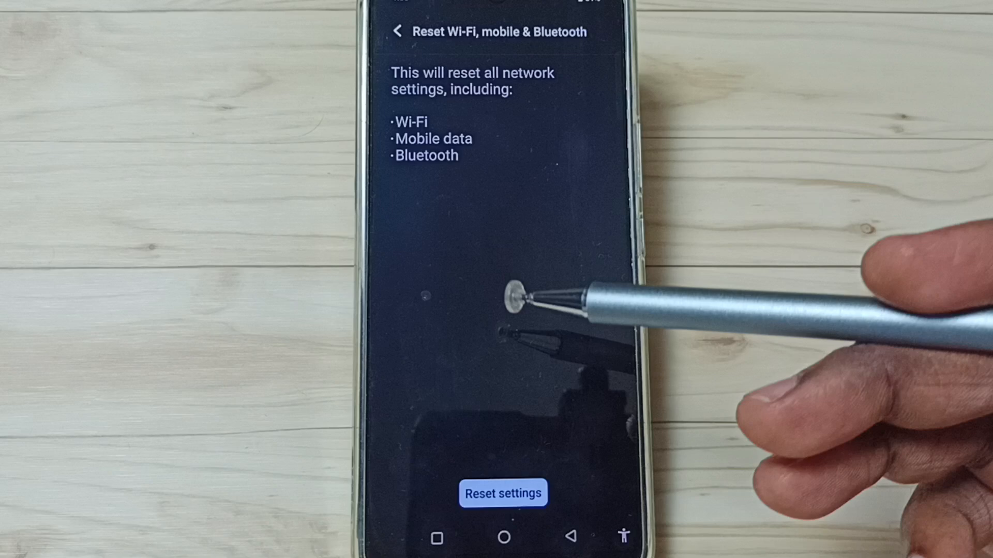
pyautogui.moveTo(557, 247)
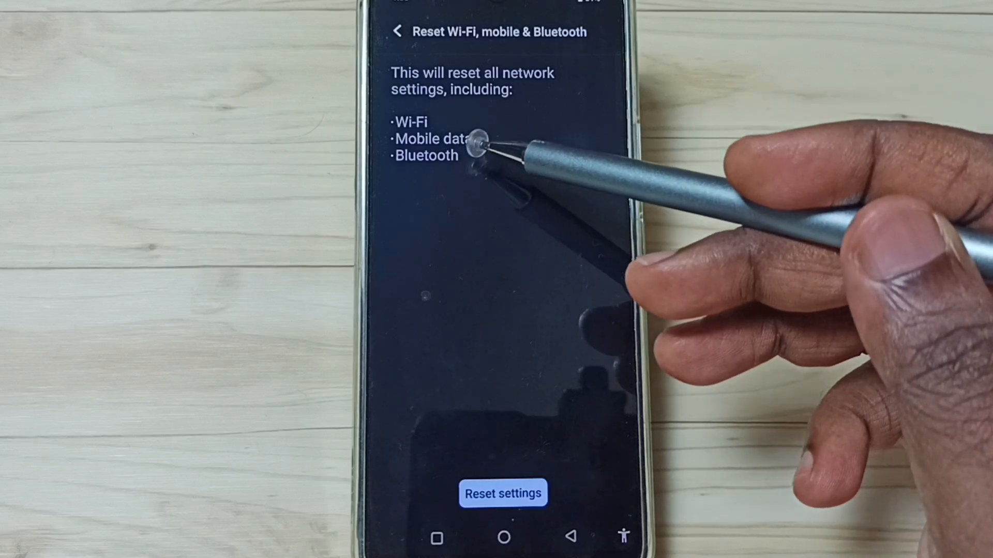
pyautogui.moveTo(551, 538)
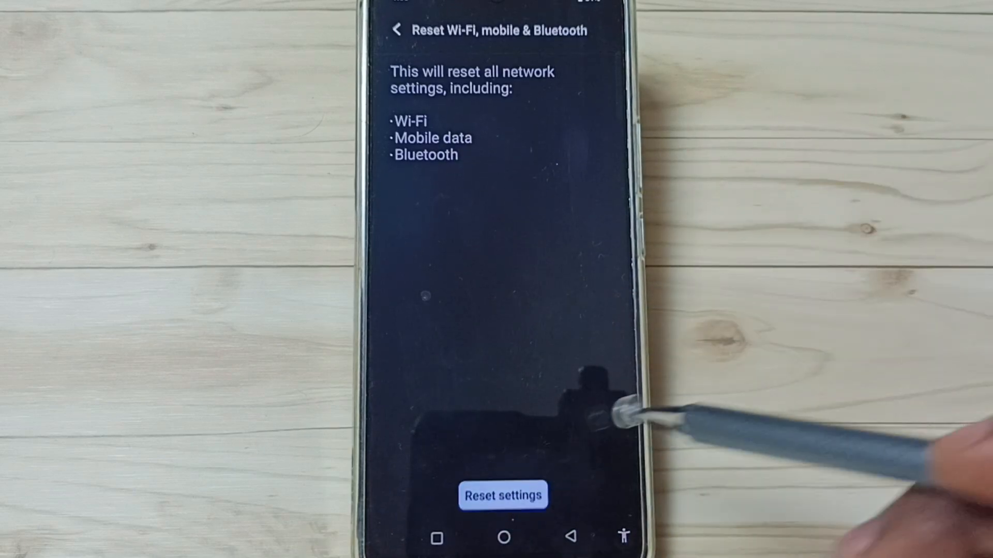
# Step: Reset the network settings and confirm the irreversible reset
pyautogui.click(502, 496)
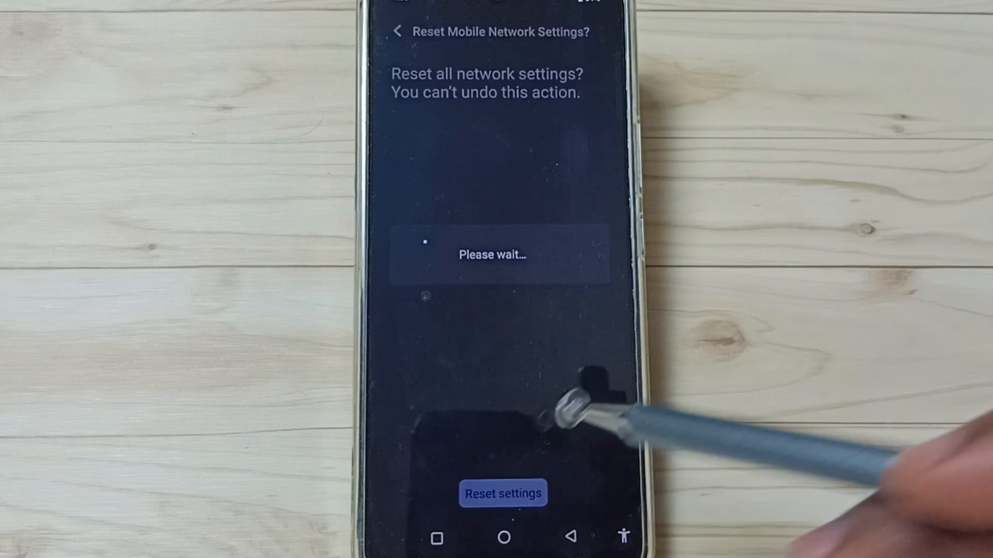
pyautogui.click(503, 494)
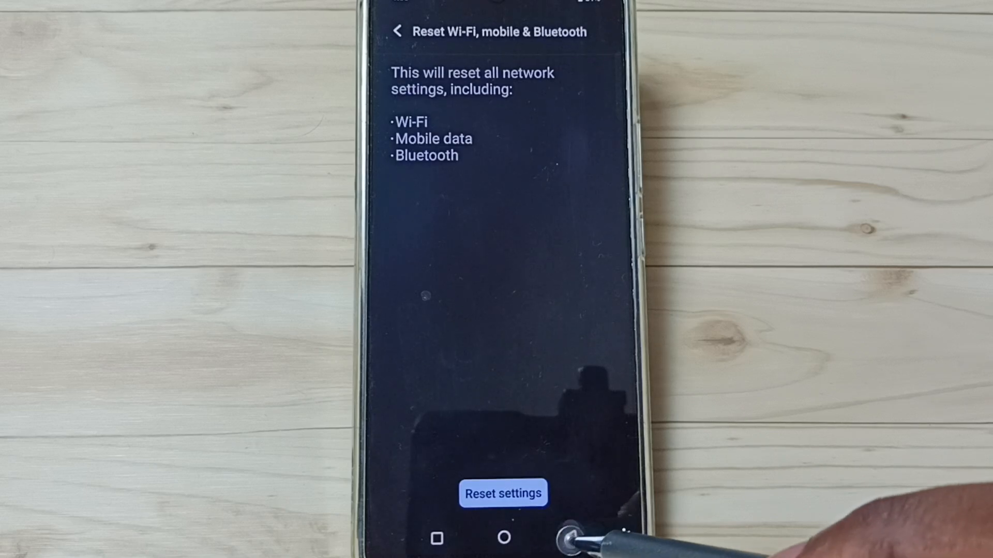
# Step: Back out of the reset page and return to the home screen
pyautogui.click(397, 31)
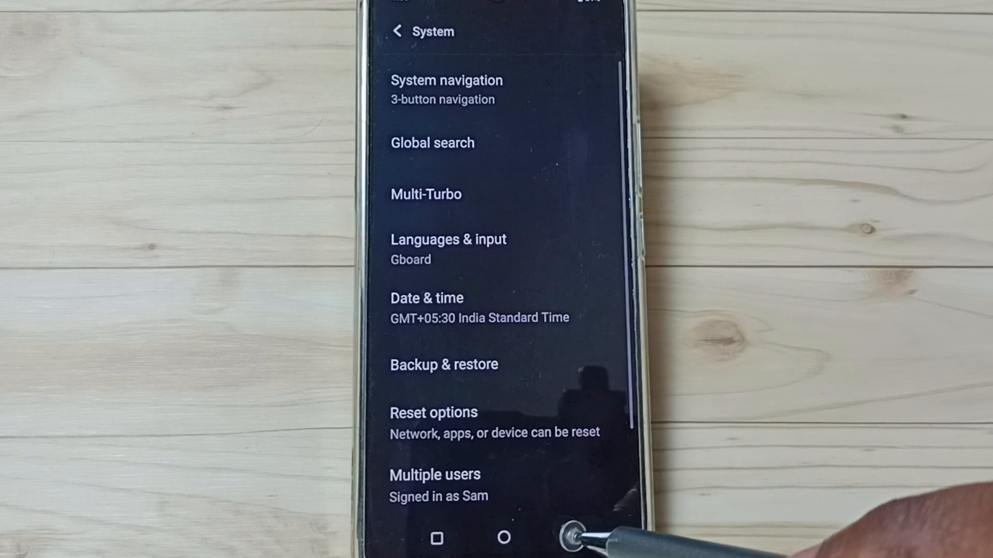
pyautogui.click(504, 538)
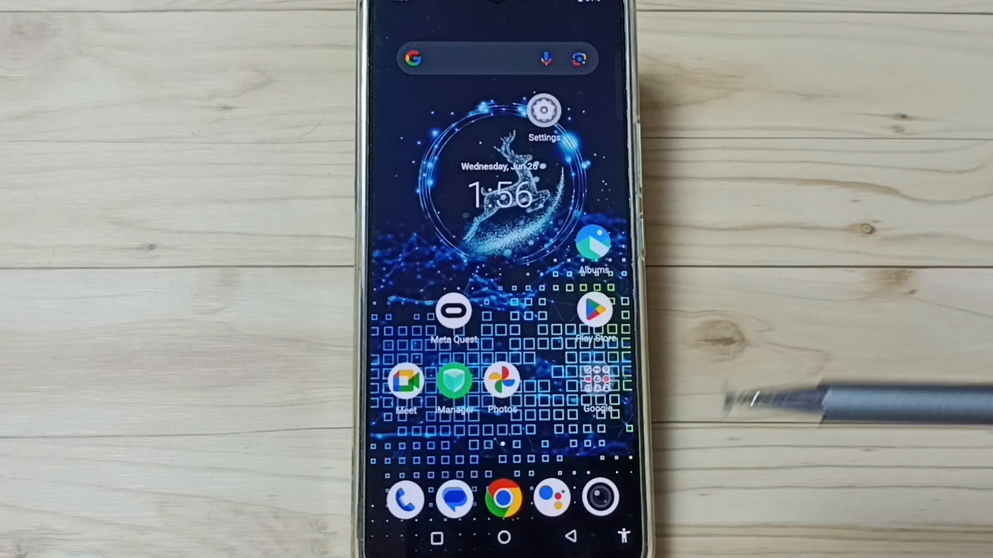